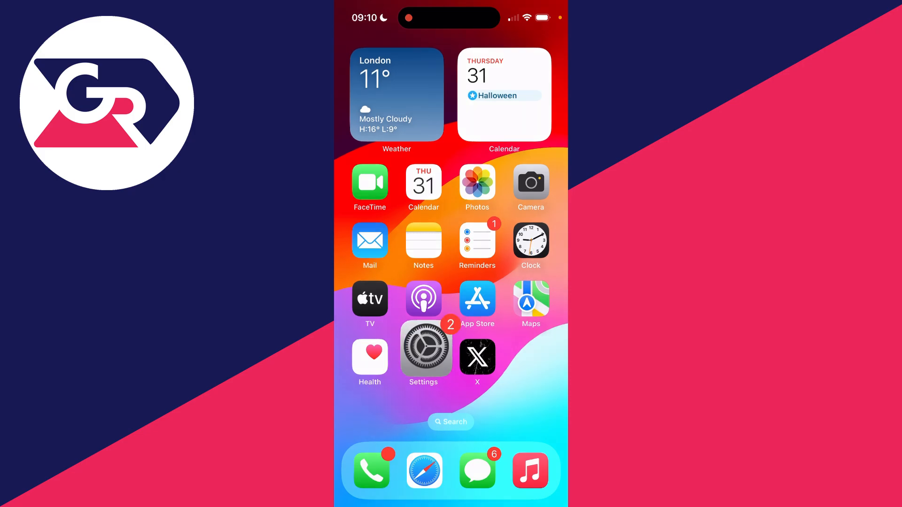
Bring up the connected Wi-Fi network's details in iOS Settings and review them
left_click(424, 351)
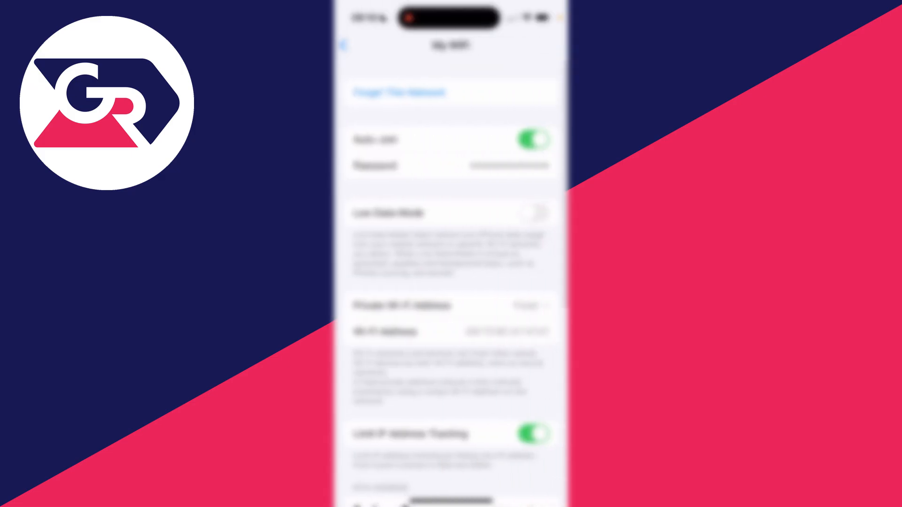
scroll("down", 3)
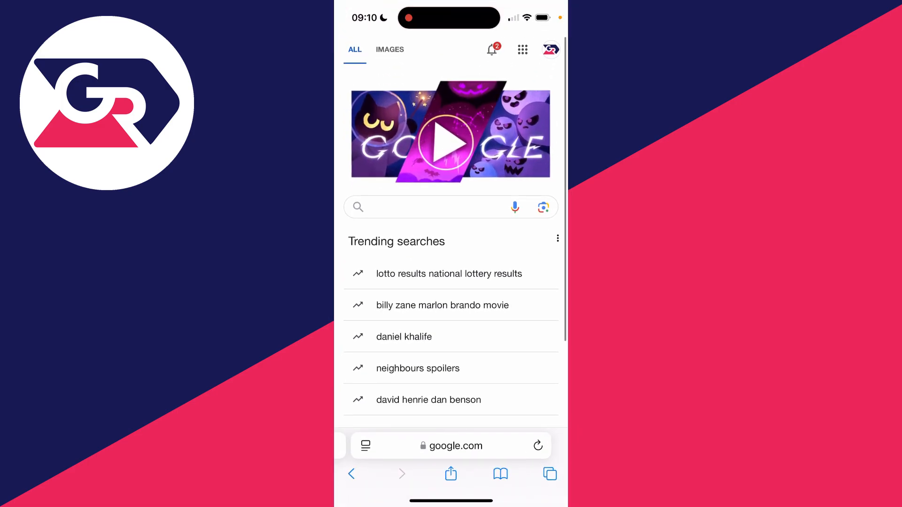
Enter 192.168.1.1 in Safari's address bar to load the Ethernet Gateway login page
left_click(451, 445)
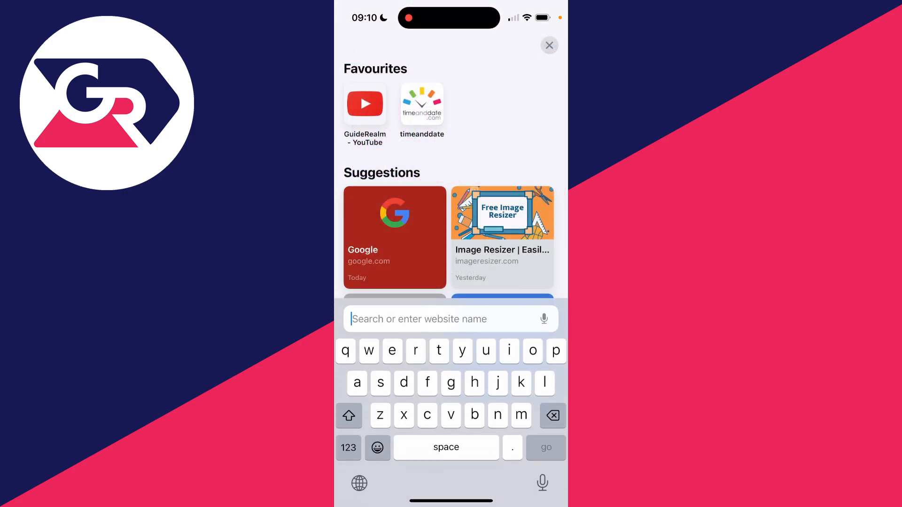
left_click(451, 319)
type("192.168.1.1")
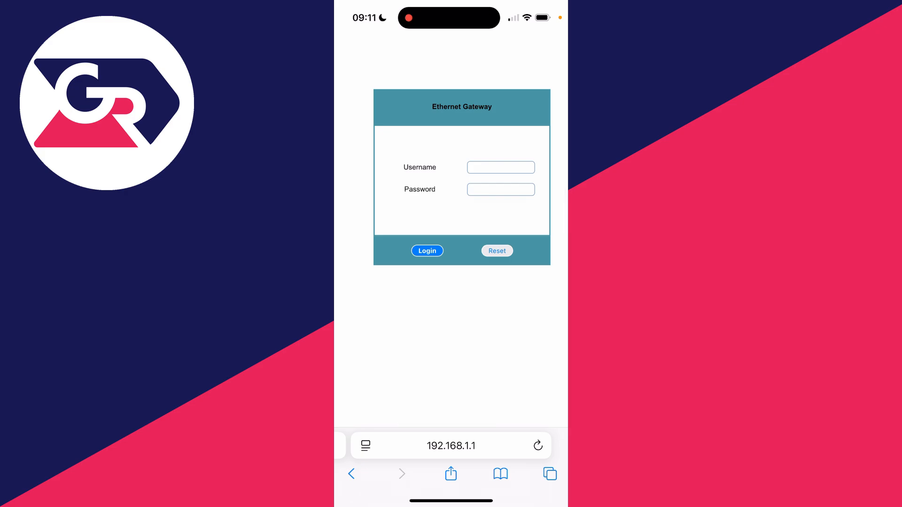
left_click(427, 250)
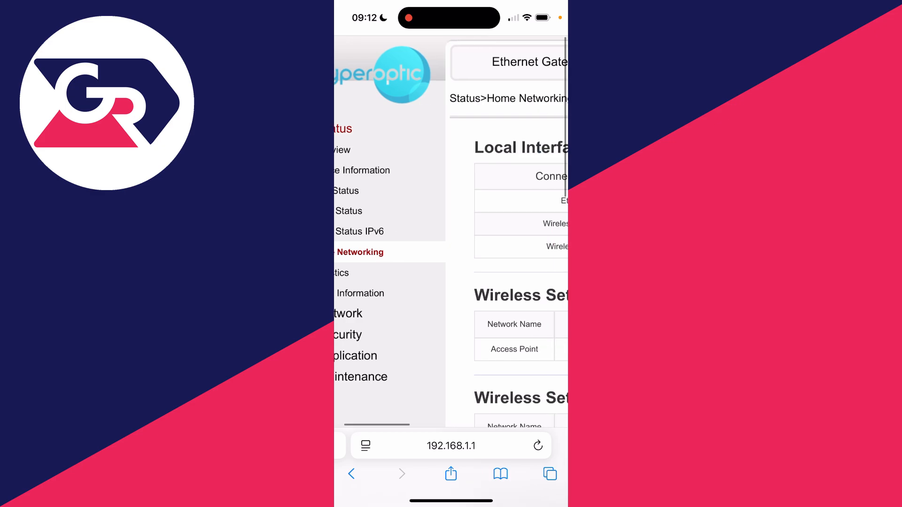
Scroll the Home Networking page down until the Local Devices table of connected devices shows
scroll("down", 3)
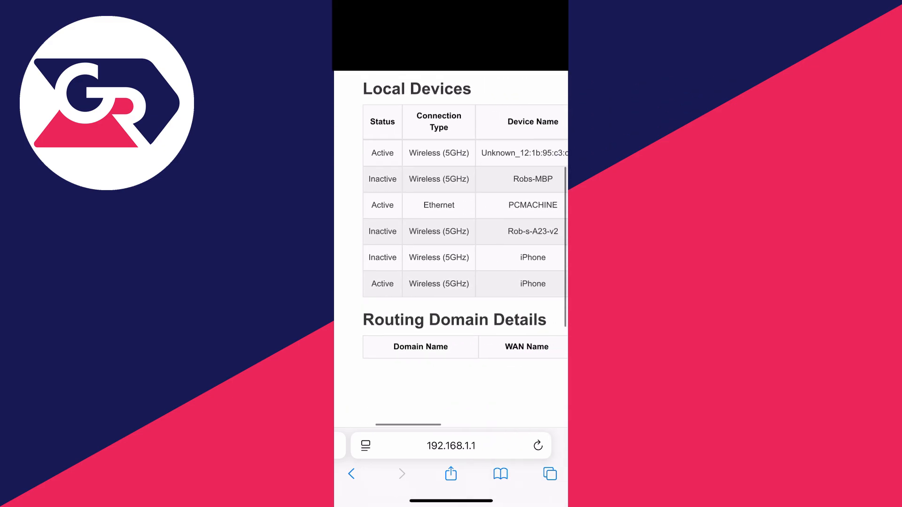
scroll("down", 3)
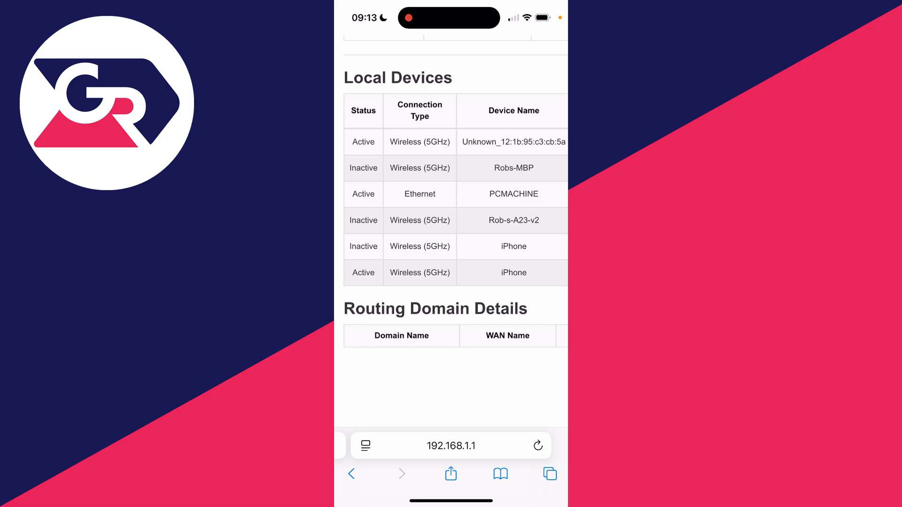
scroll("down", 3)
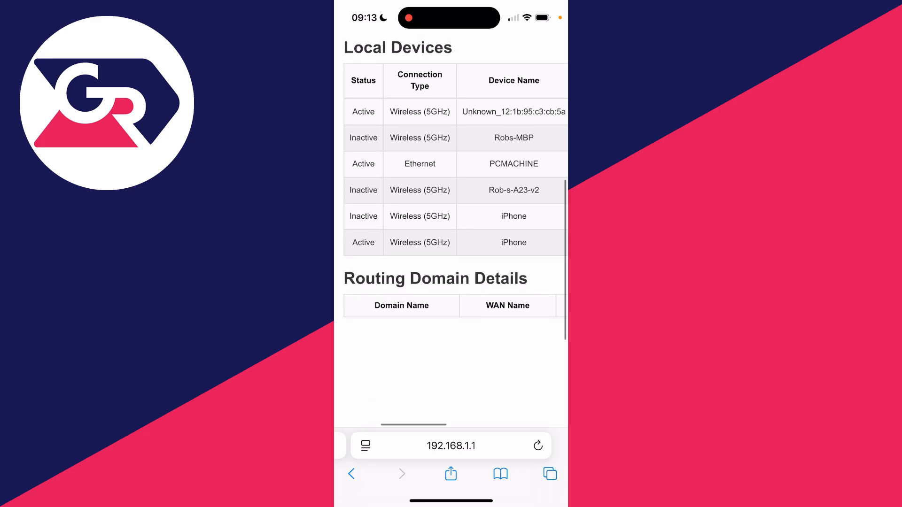